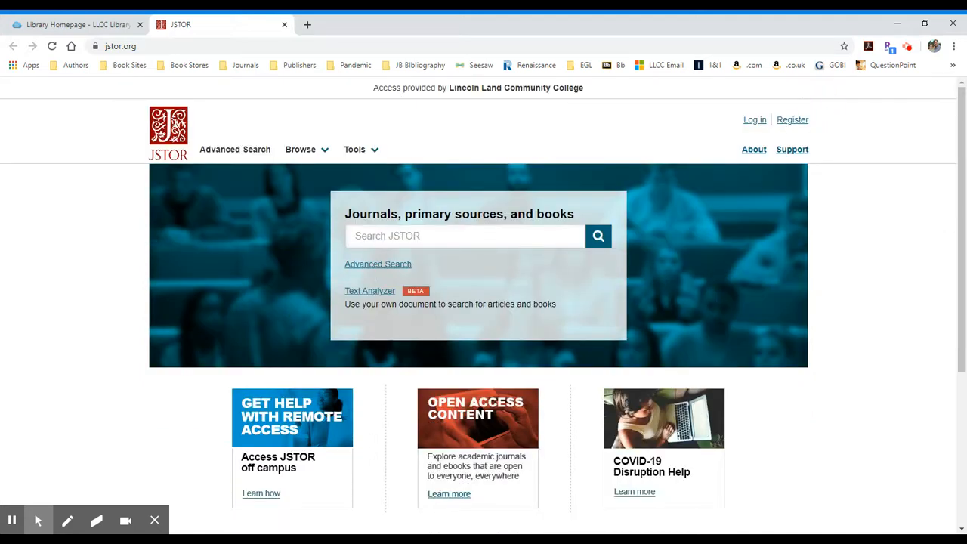
mouse_move(378, 263)
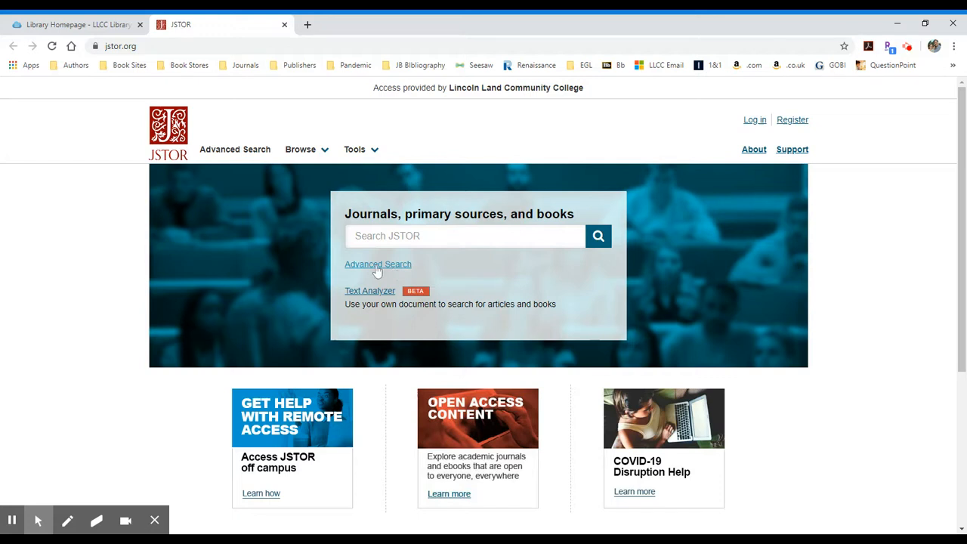
Go to the Advanced Search form from the JSTOR home page.
left_click(378, 263)
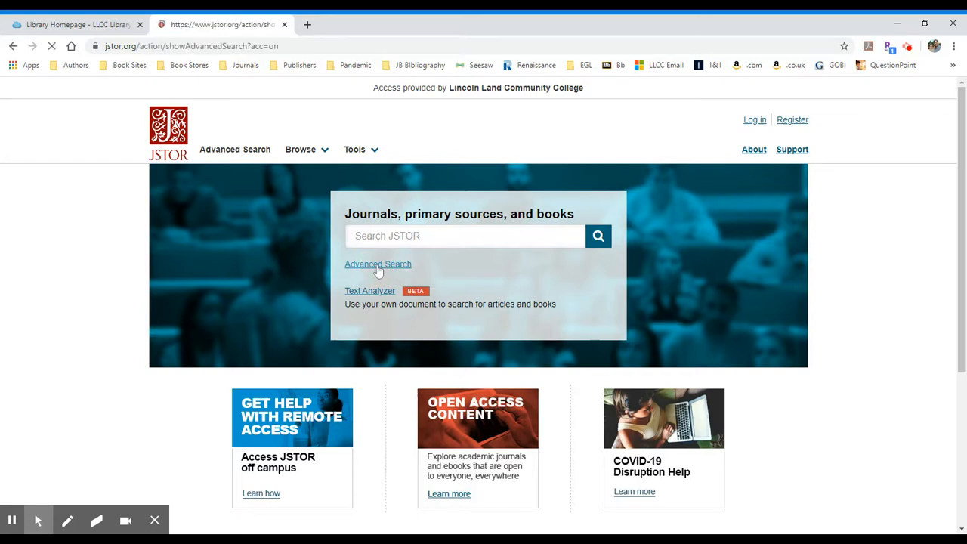
Add a third AND search row to the advanced search query builder.
left_click(377, 263)
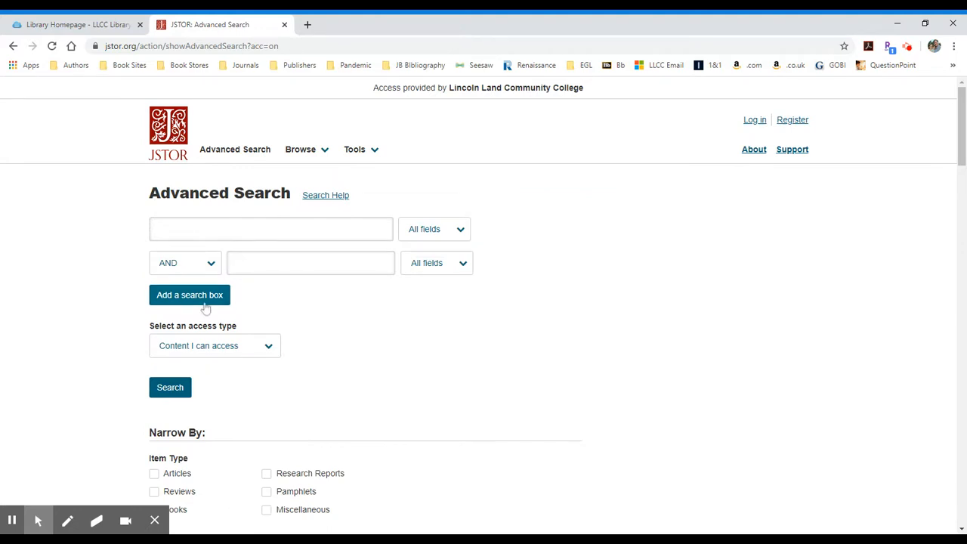
left_click(188, 295)
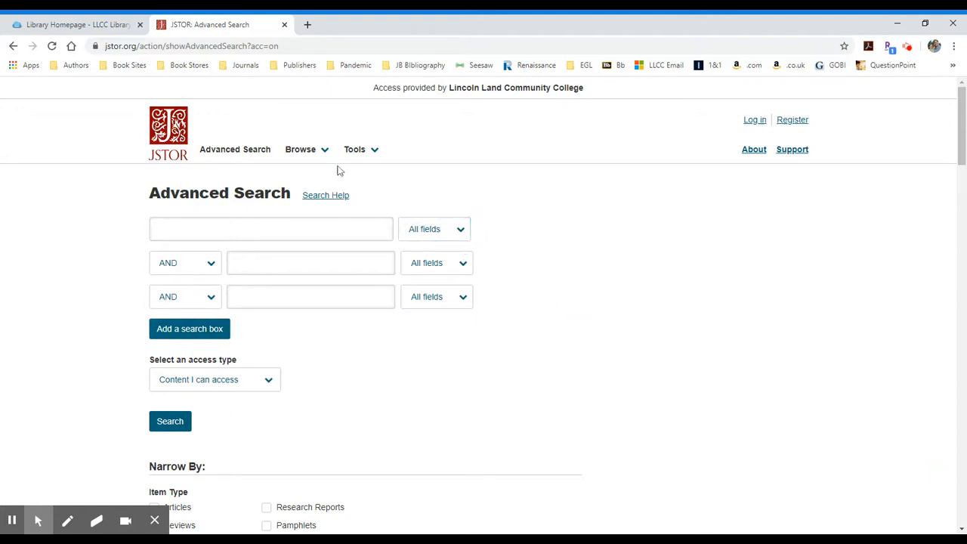
scroll("down", 3)
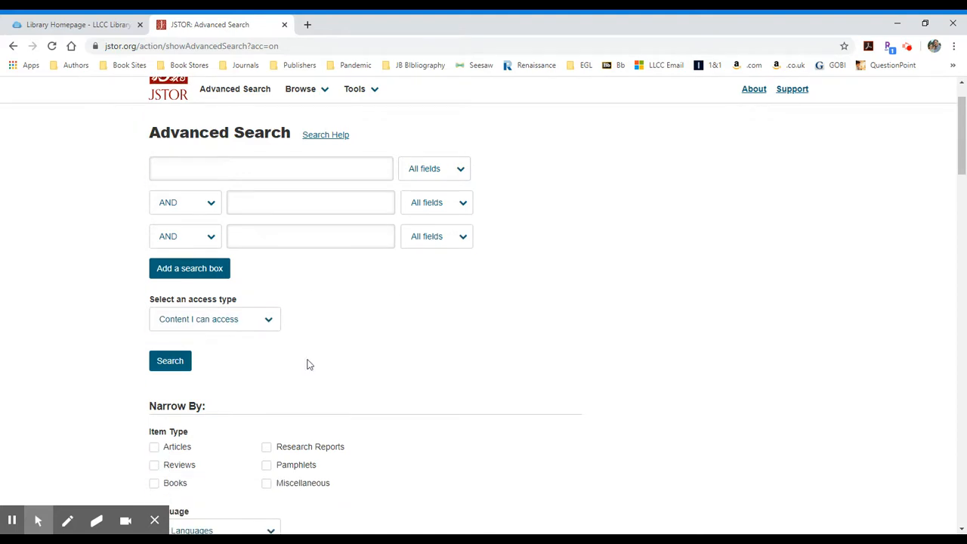
scroll("down", 3)
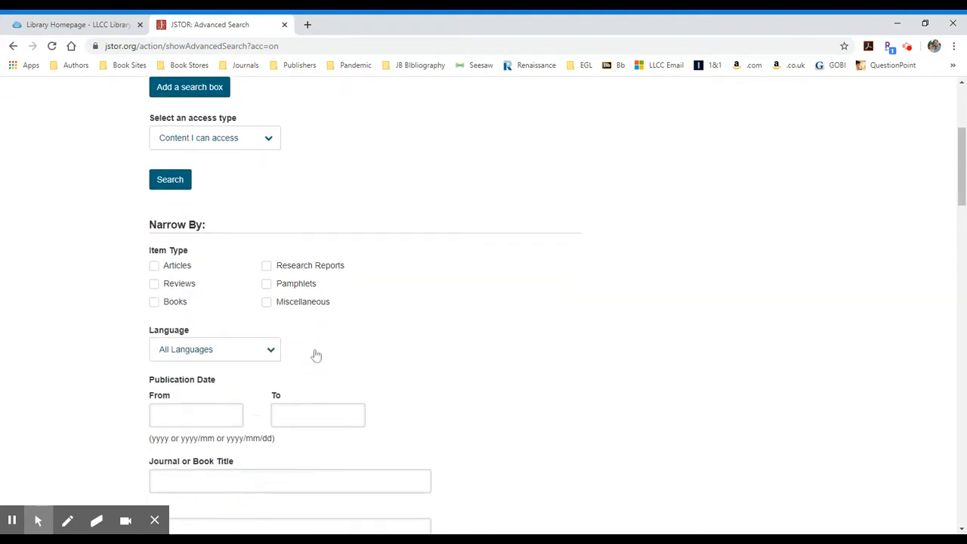
Check the Articles item type under Narrow By so only articles are returned.
left_click(154, 205)
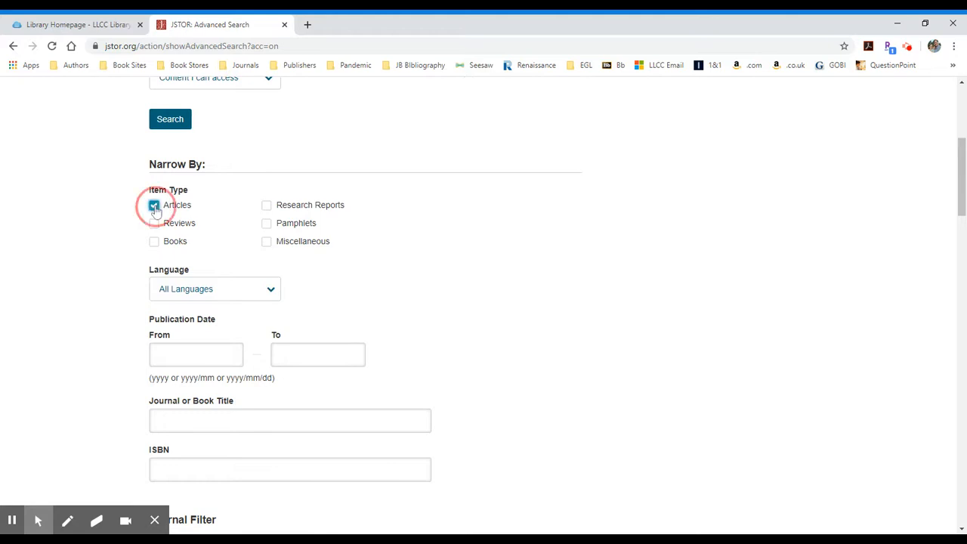
left_click(155, 206)
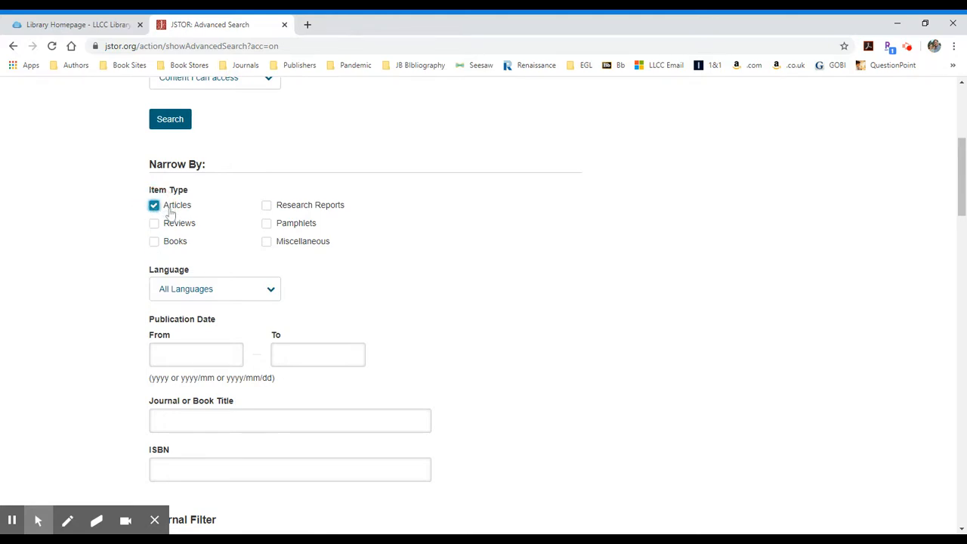
scroll("down", 3)
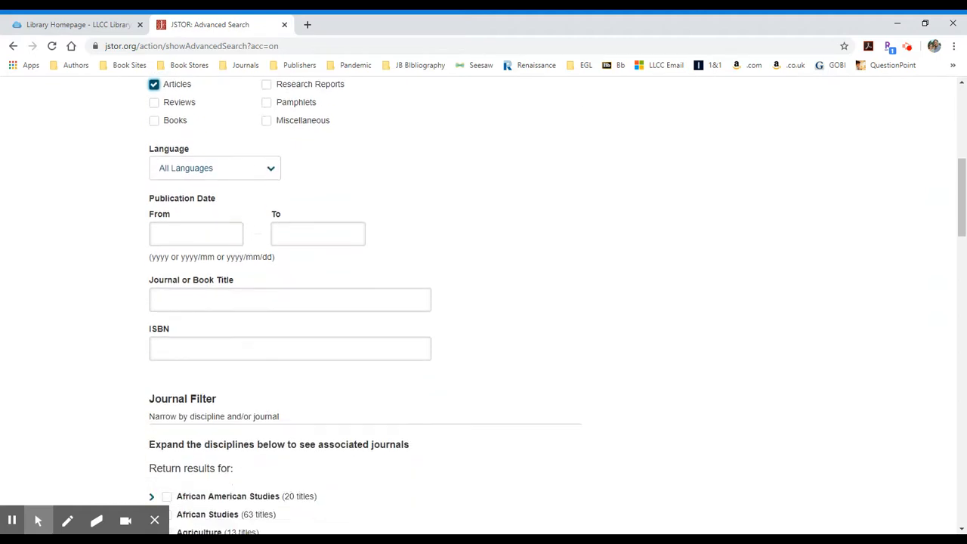
left_click(318, 233)
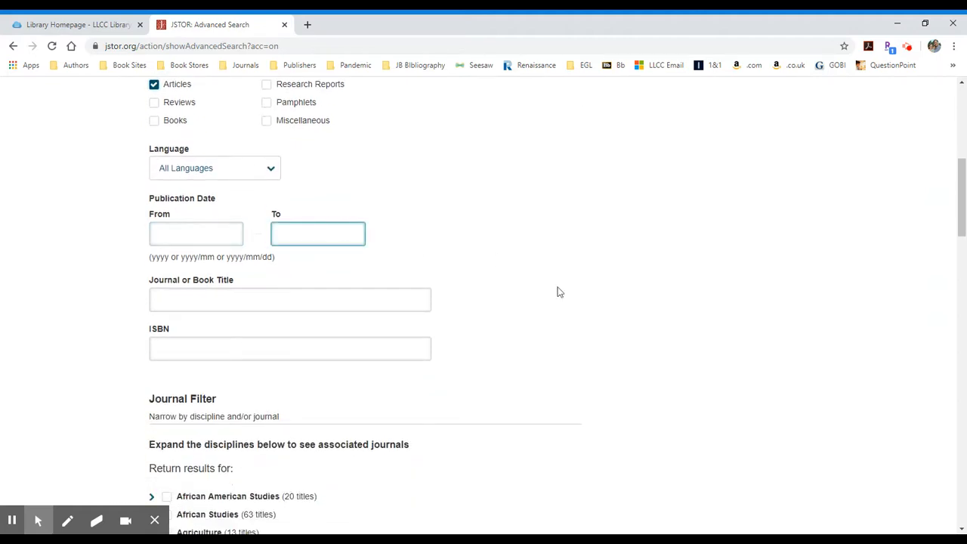
Scroll the Journal Filter discipline list down to Sociology and Zoology.
scroll("down", 3)
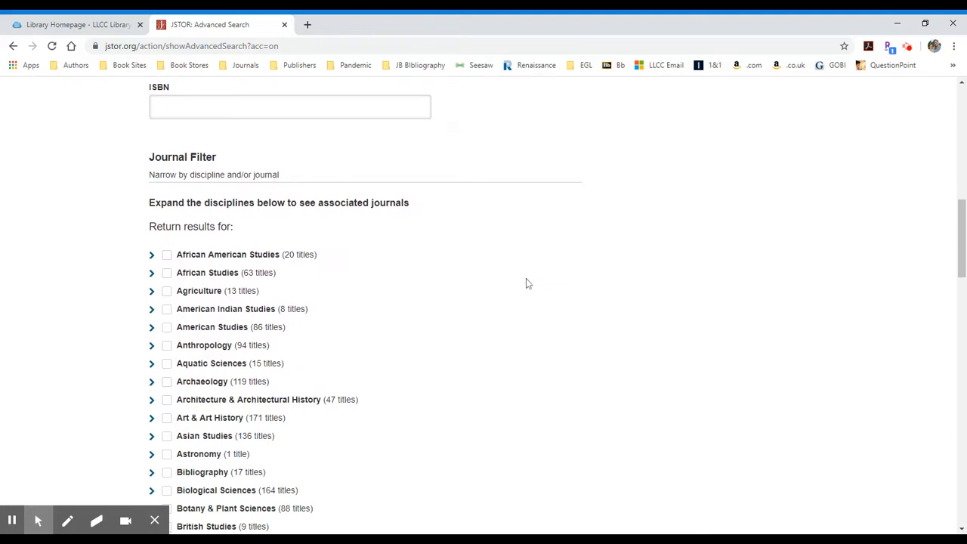
scroll("down", 3)
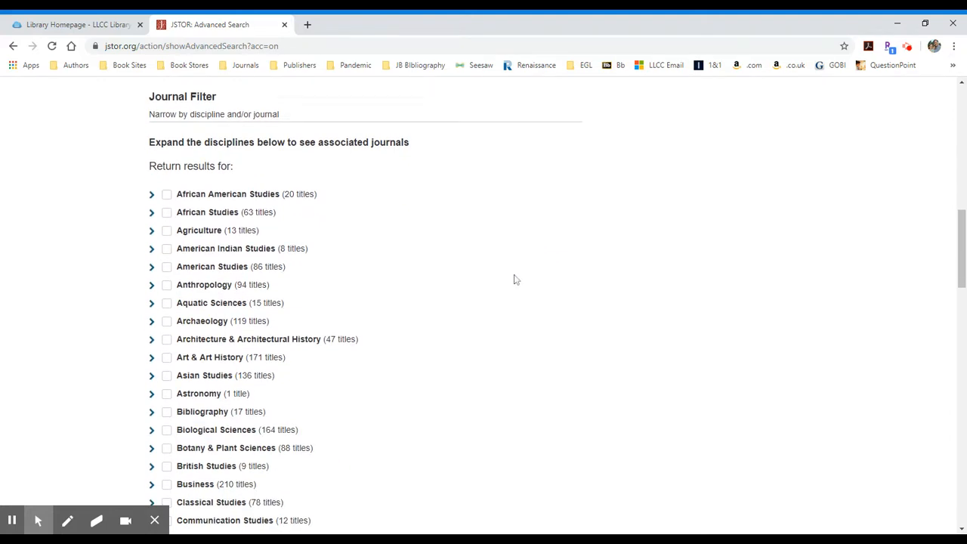
mouse_move(443, 242)
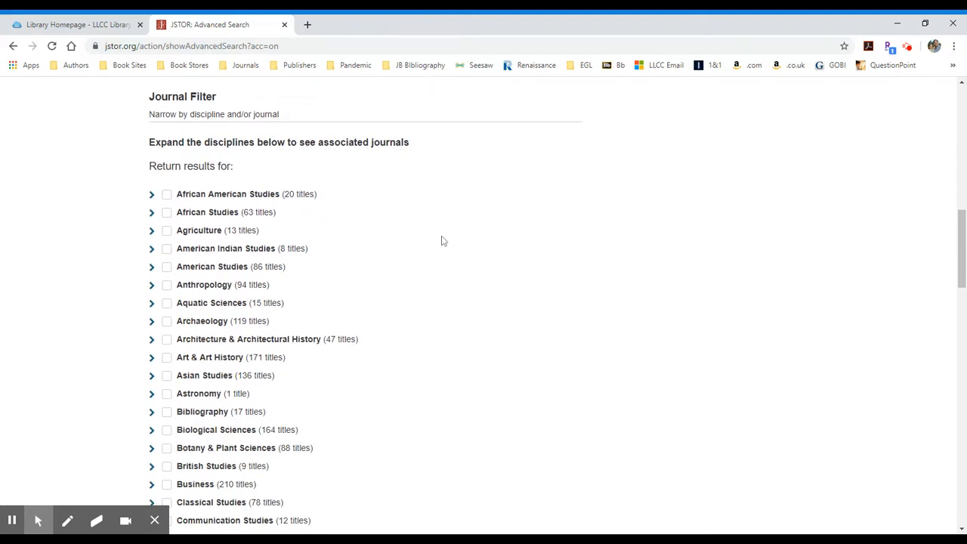
scroll("down", 3)
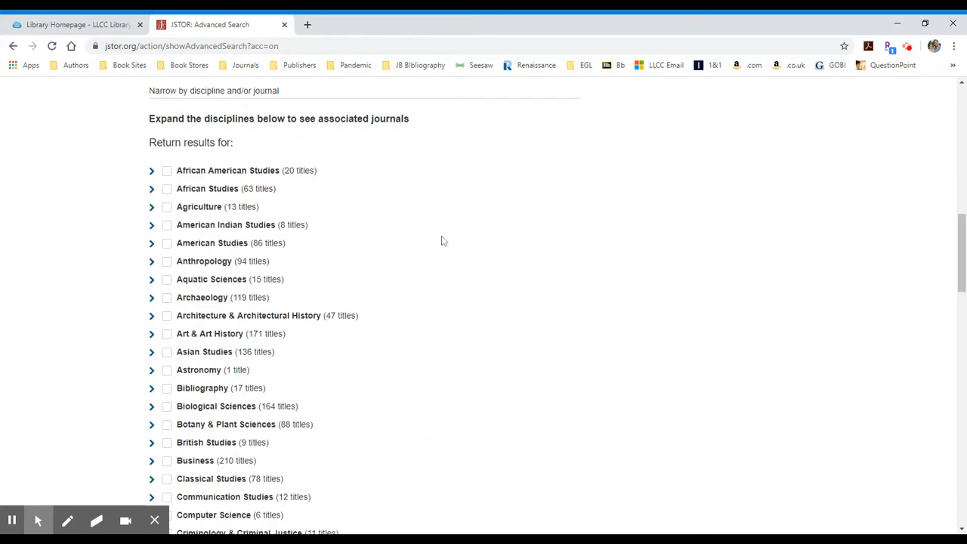
scroll("down", 3)
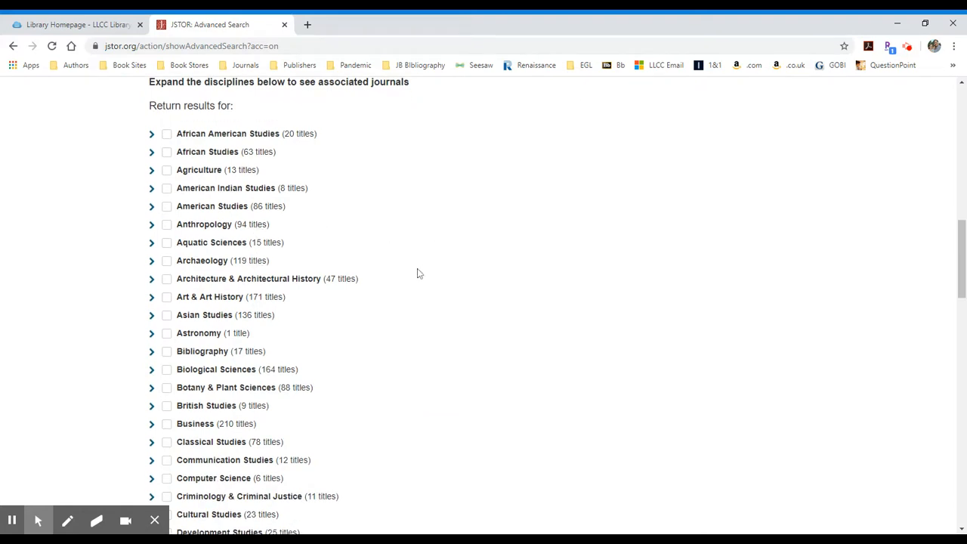
scroll("down", 3)
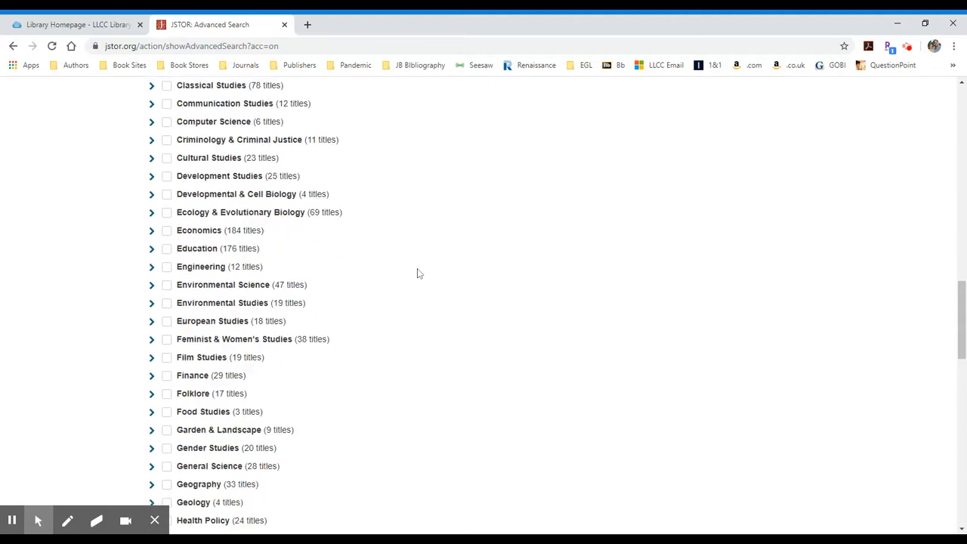
scroll("down", 3)
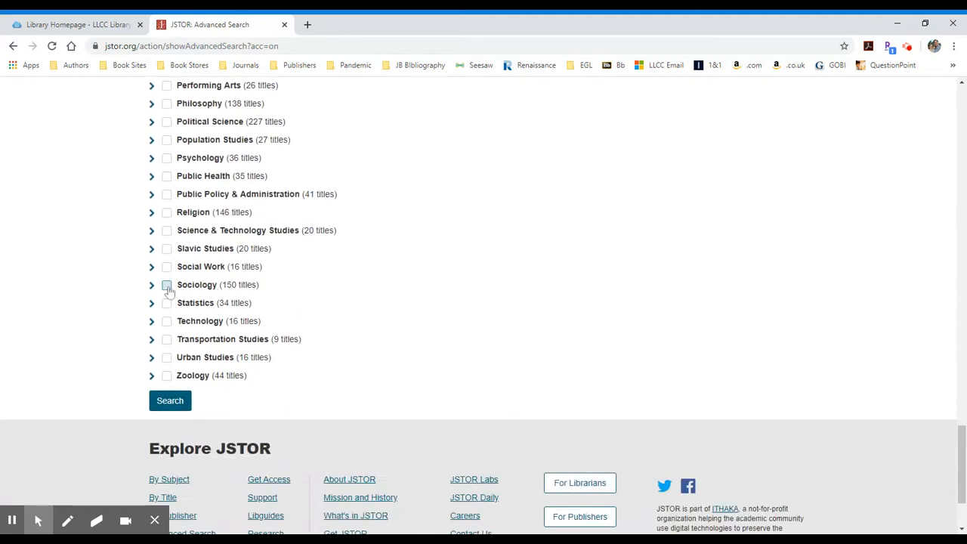
Check Sociology (150 titles) as the discipline filter, viewing then collapsing its journal list.
left_click(166, 284)
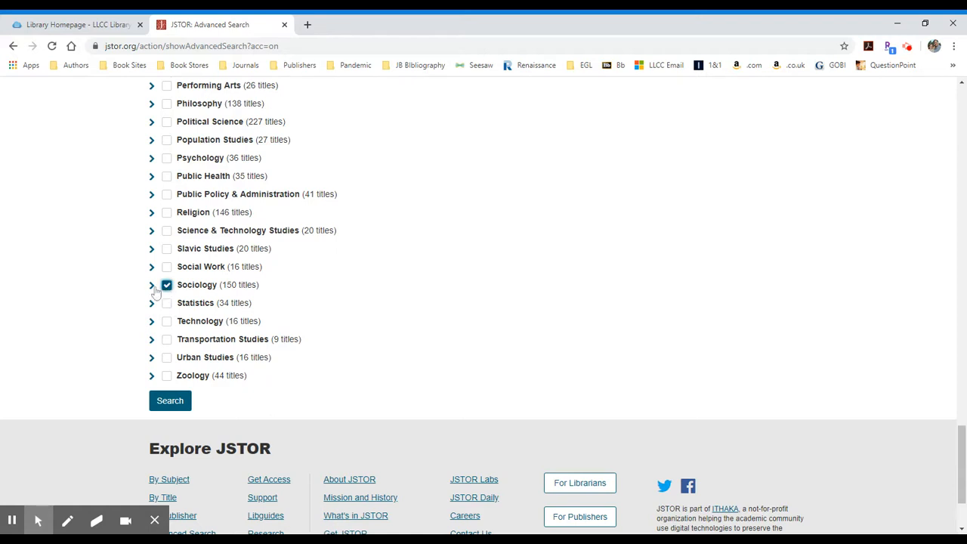
mouse_move(154, 293)
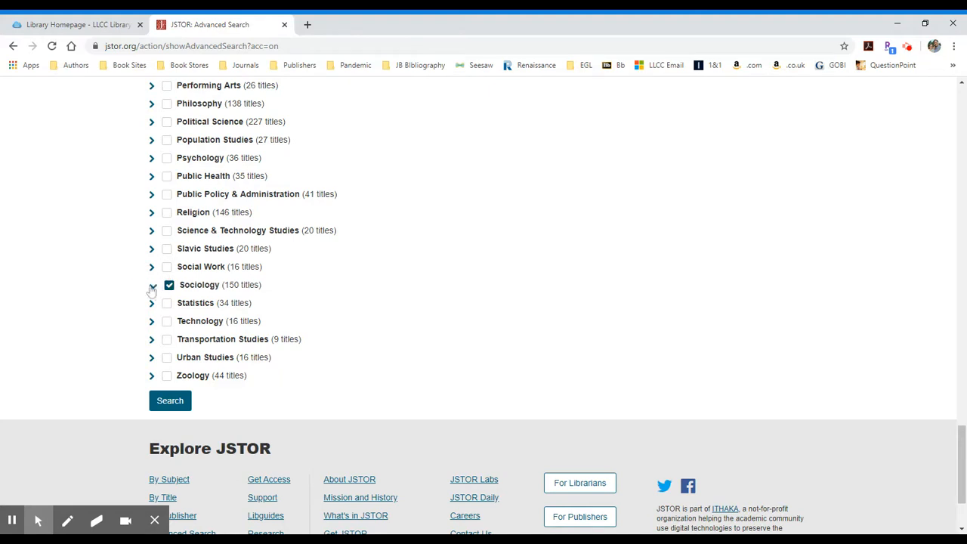
left_click(151, 284)
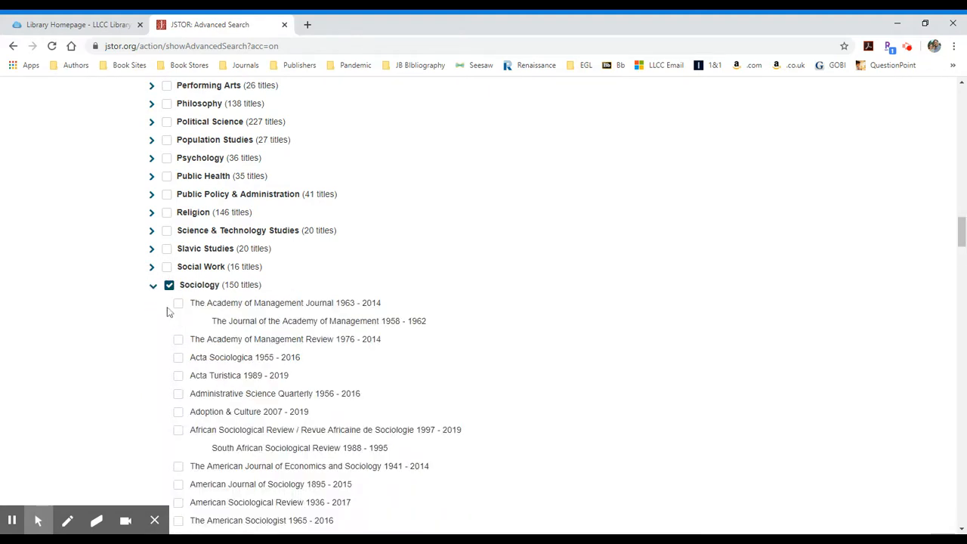
scroll("down", 3)
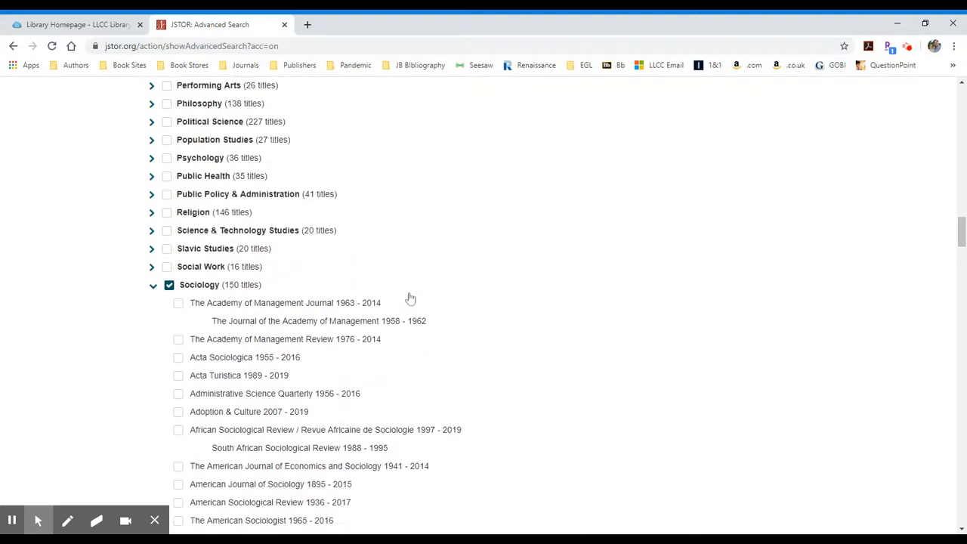
left_click(153, 284)
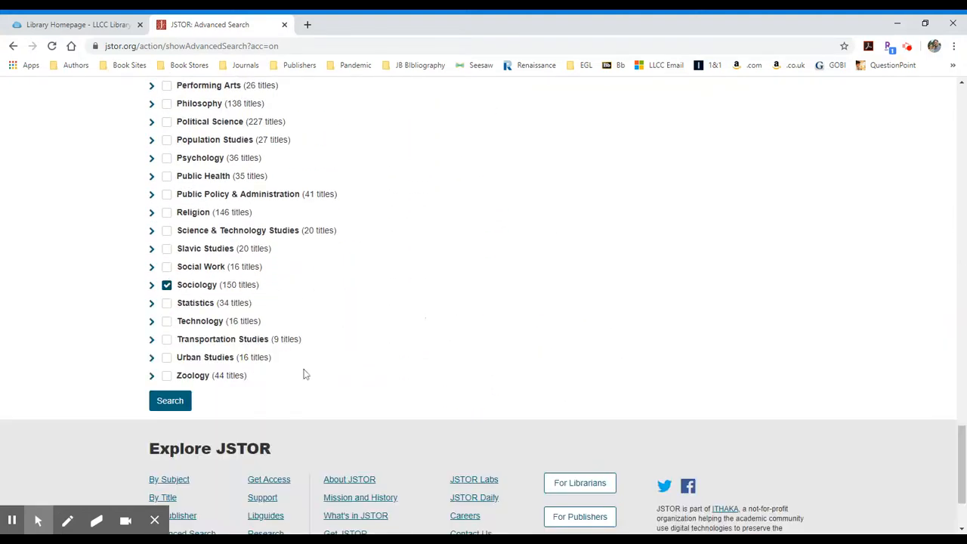
mouse_move(170, 400)
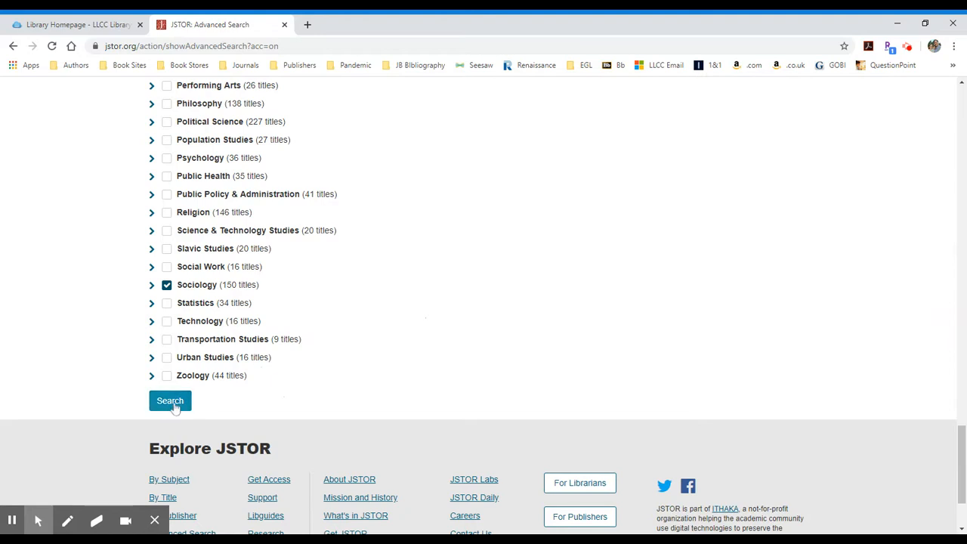
Enter 'wealth' AND 'class' as the search terms and submit the search.
left_click(169, 401)
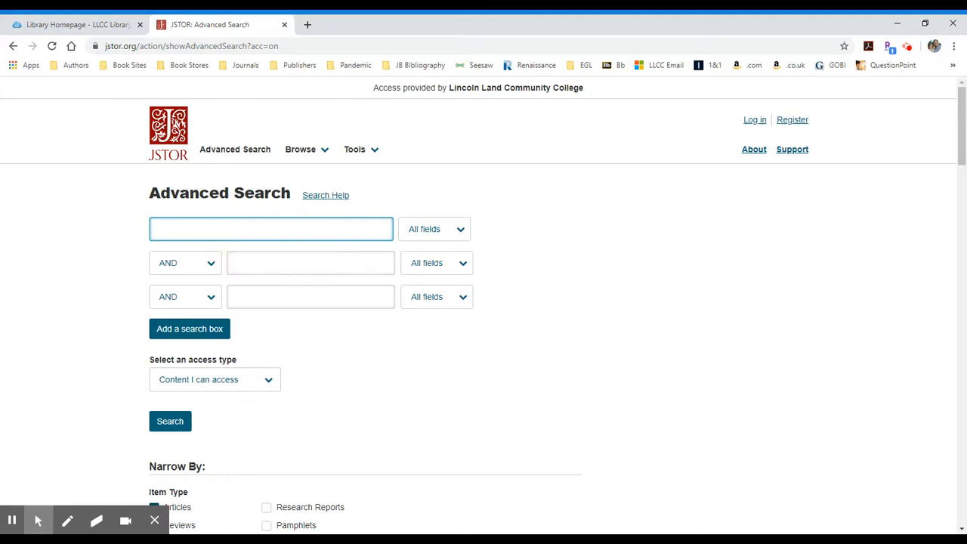
type("wealth")
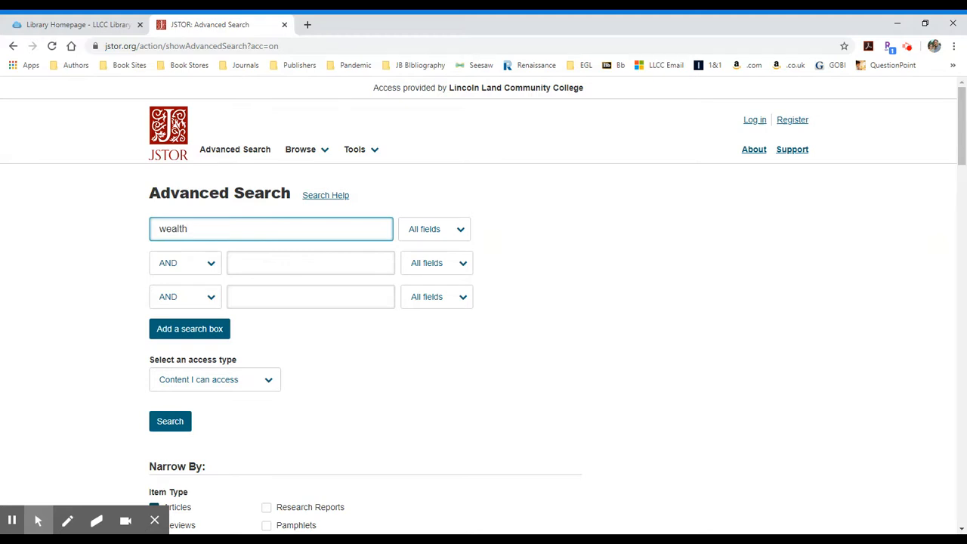
type("class")
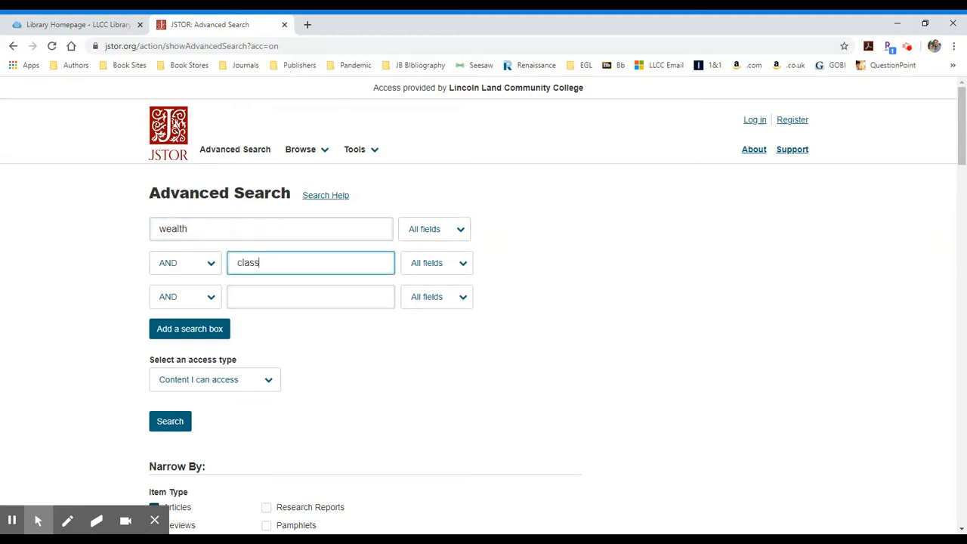
mouse_move(338, 318)
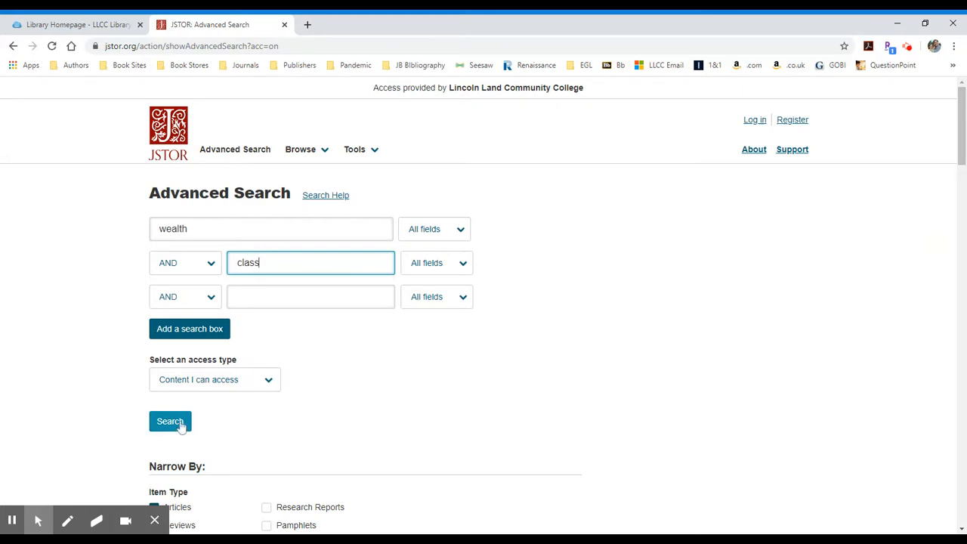
left_click(170, 420)
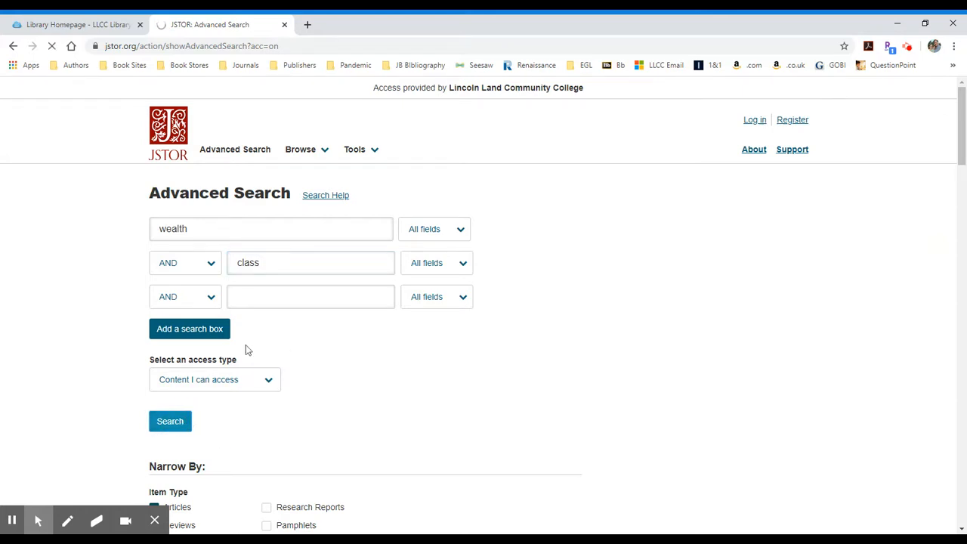
Highlight the 3,995 result count and browse the relevance-sorted article results.
left_click(169, 420)
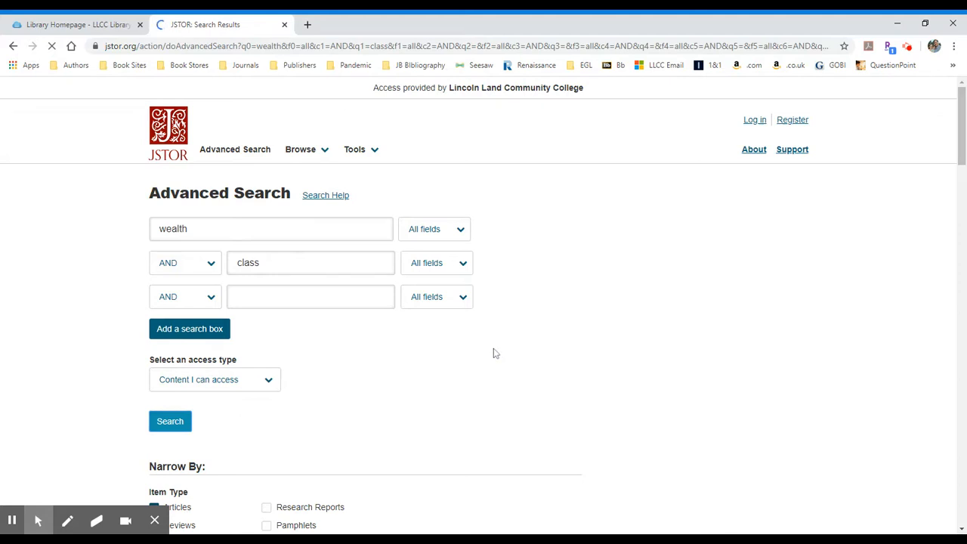
left_click(169, 420)
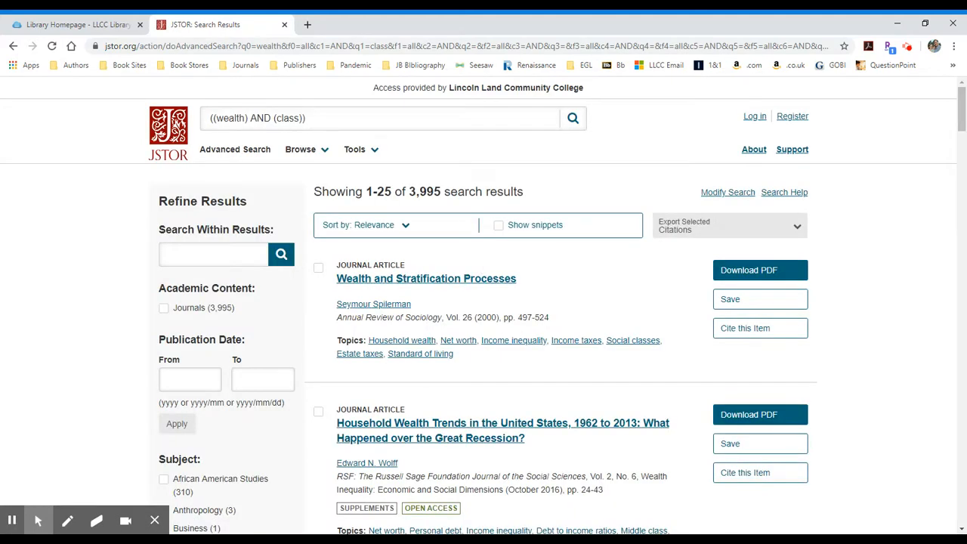
double_click(424, 191)
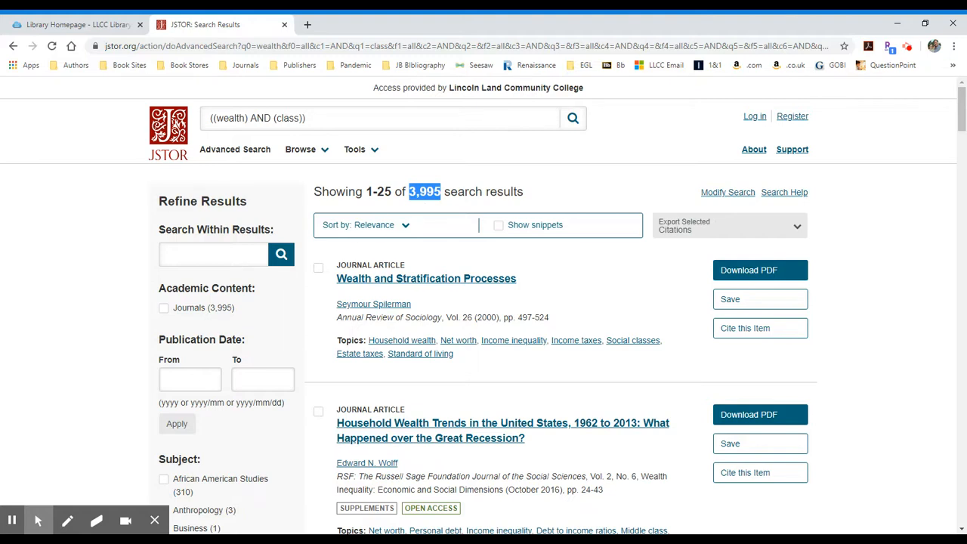
left_click(213, 253)
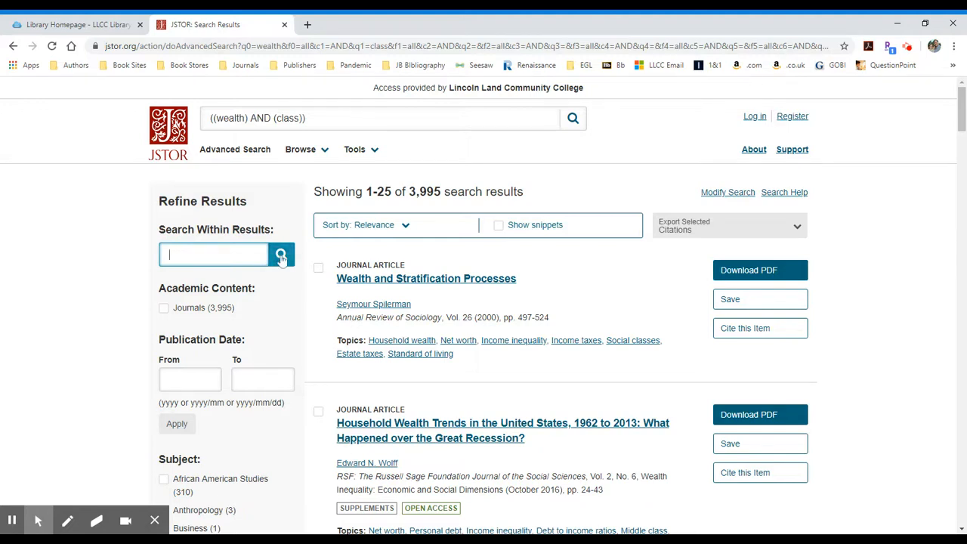
mouse_move(667, 313)
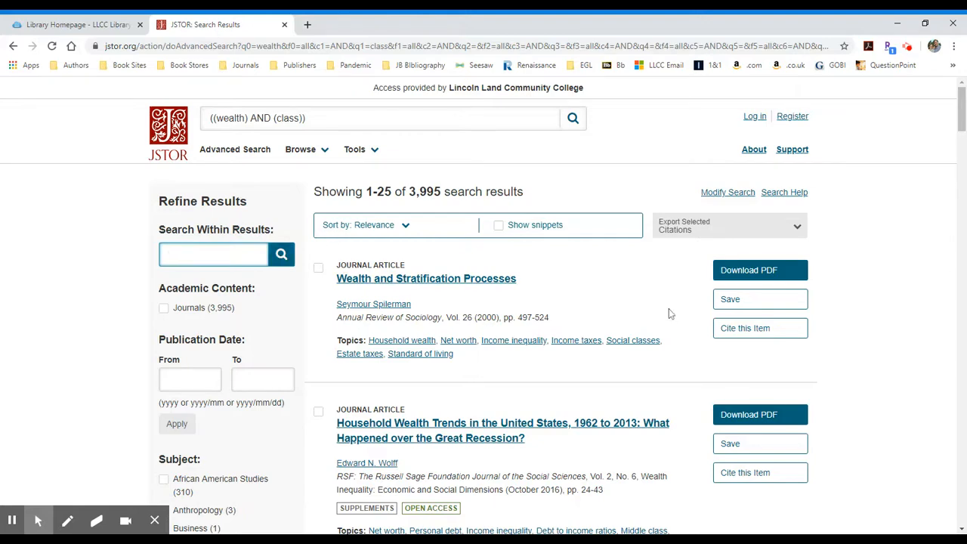
mouse_move(667, 293)
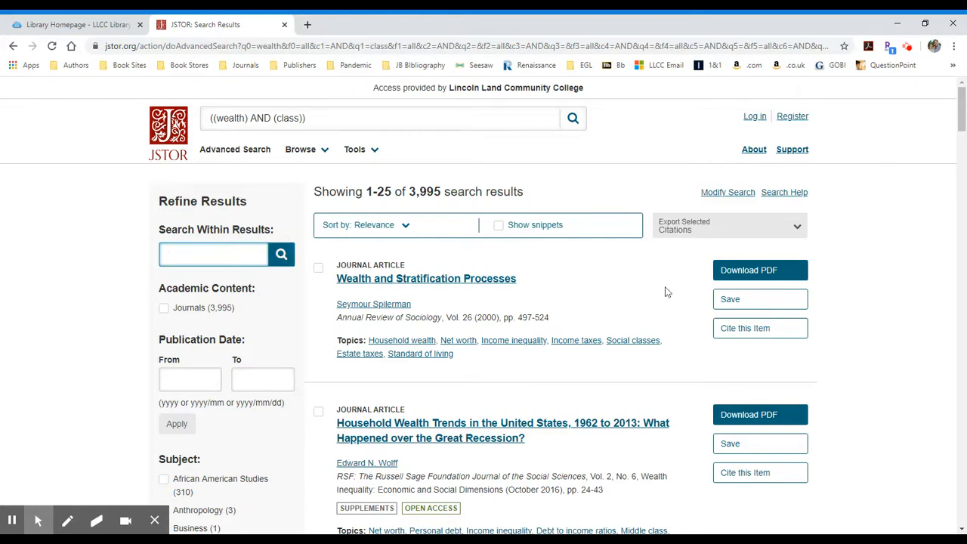
scroll("down", 3)
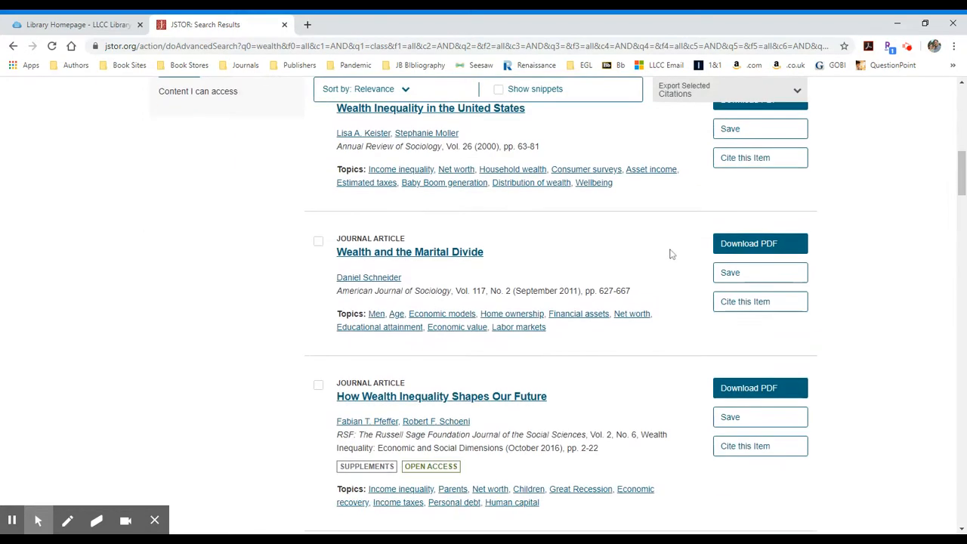
scroll("up", 3)
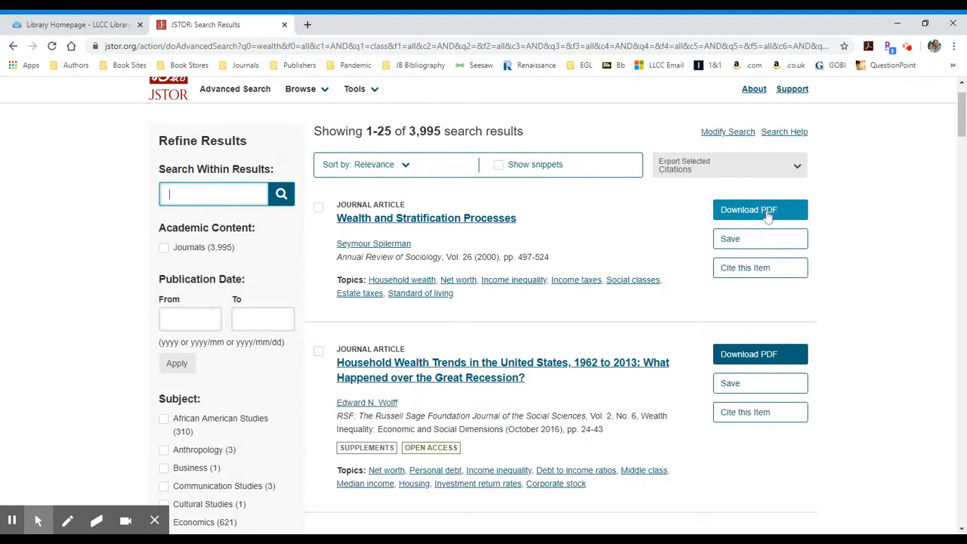
Download the PDF of the first result, Wealth and Stratification Processes, in a new tab.
left_click(760, 208)
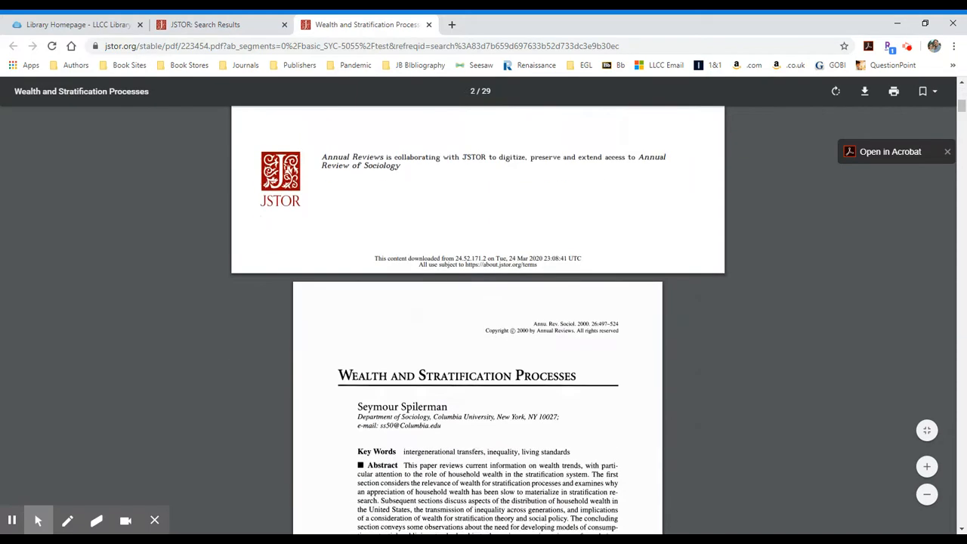